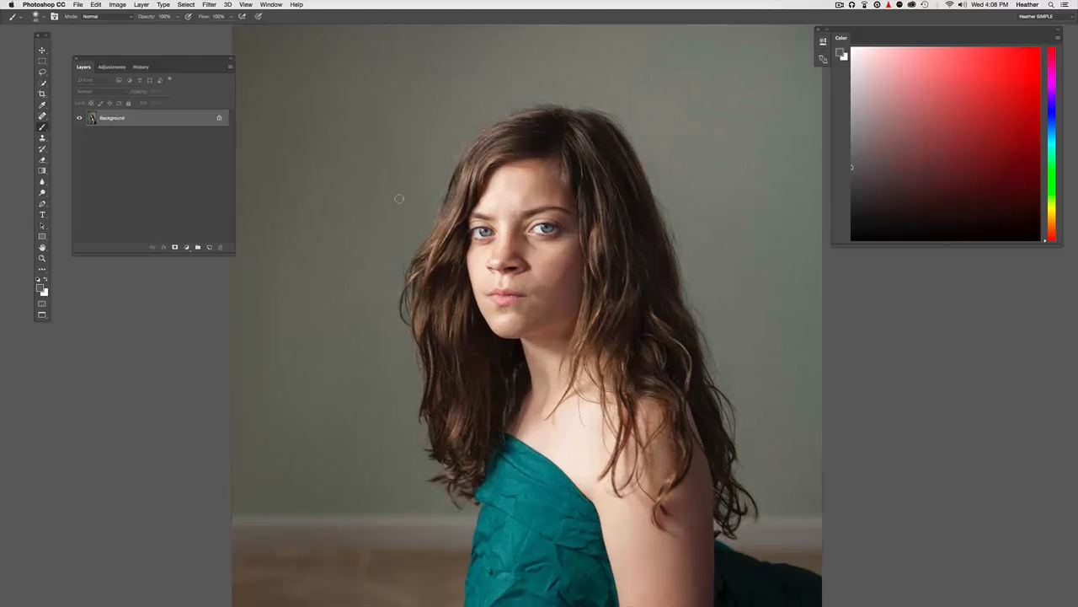
pyautogui.moveTo(306, 83)
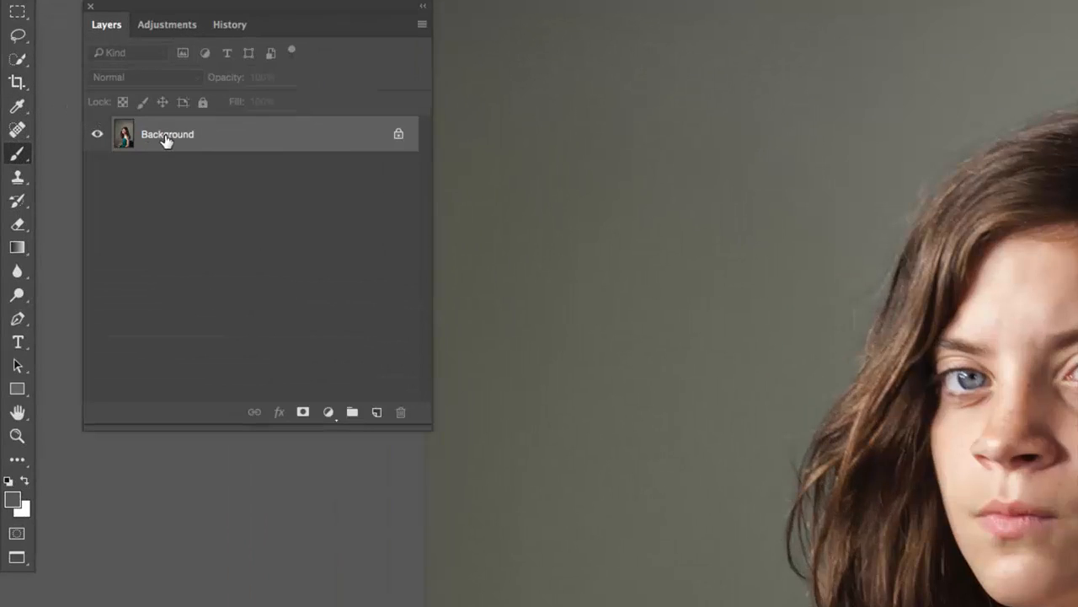
# Step: Duplicate the Background layer and launch ParticleShop on the copy
pyautogui.press('ctrl+j')
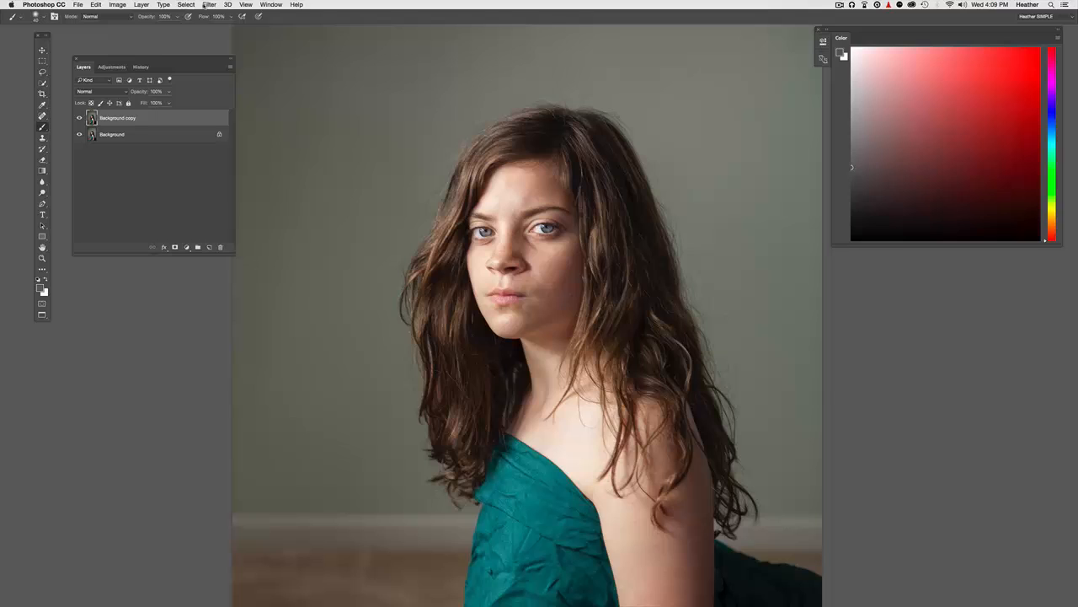
pyautogui.click(209, 4)
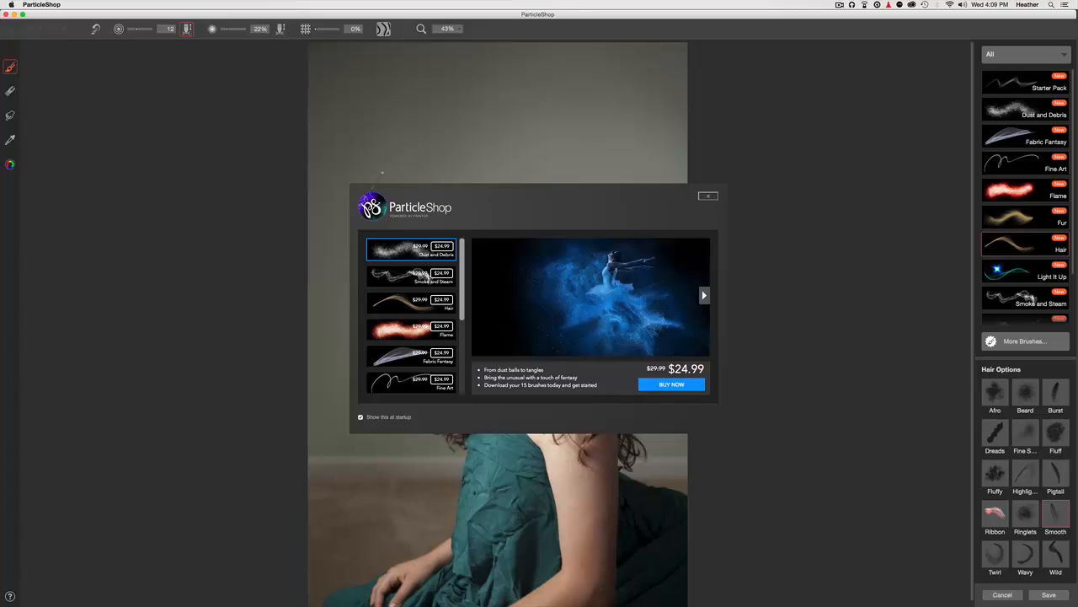
# Step: Dismiss ParticleShop's brush promotion window
pyautogui.click(708, 196)
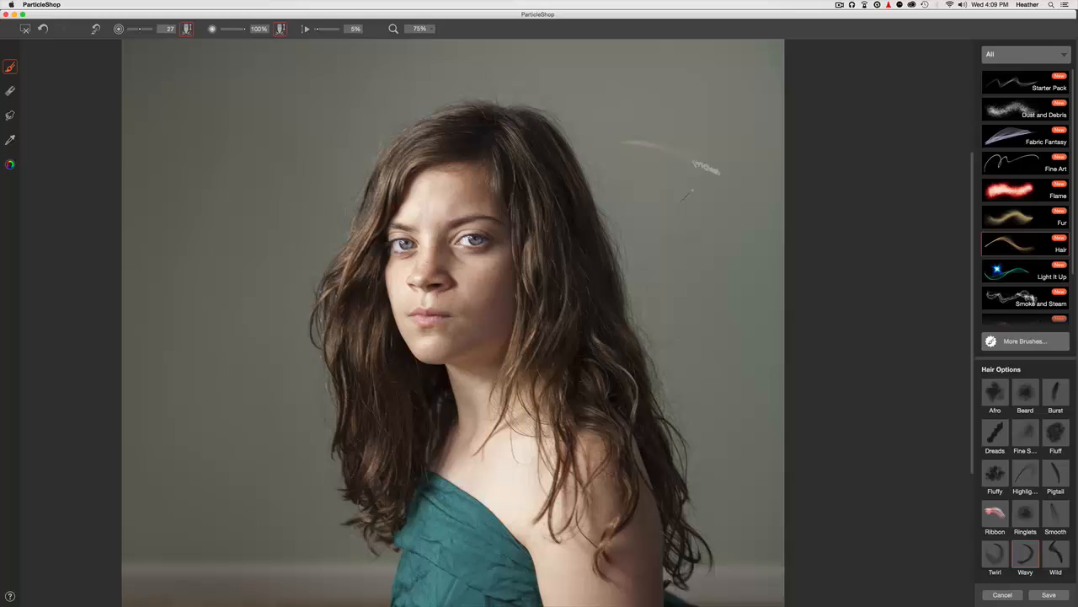
# Step: Enlarge the wavy hair brush to about 83
pyautogui.moveTo(708, 177); pyautogui.dragTo(737, 438)
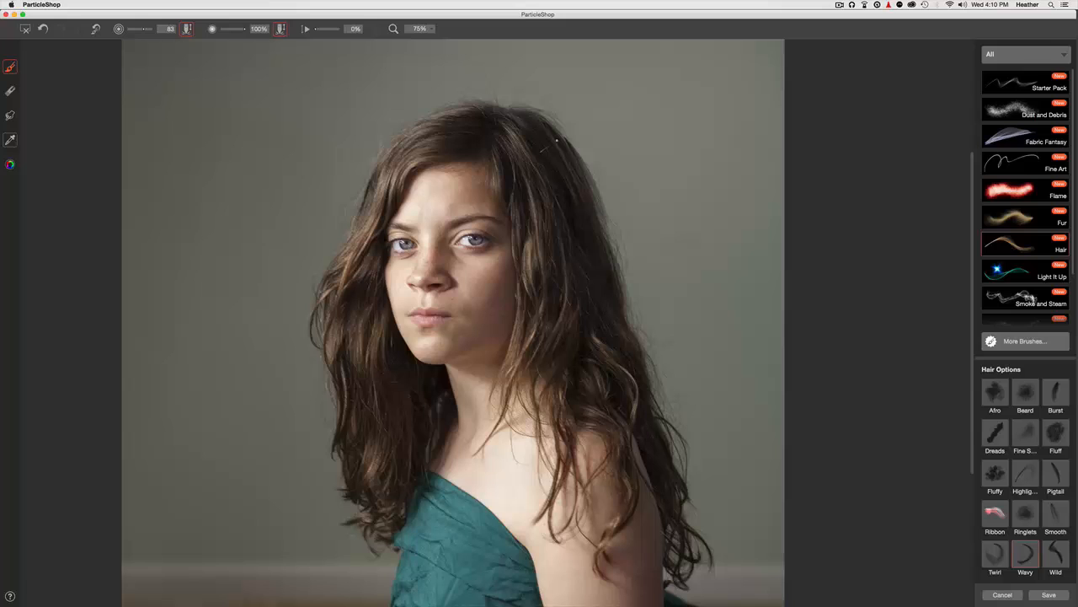
# Step: Paint wavy hair strands flowing out from the right side past her shoulder
pyautogui.moveTo(556, 137); pyautogui.dragTo(637, 327)
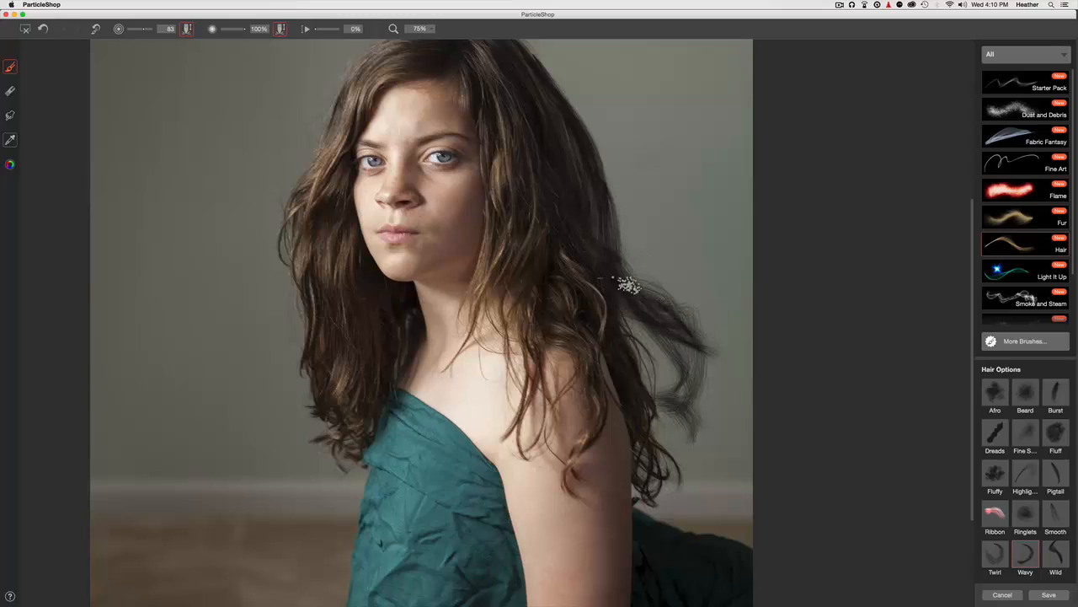
pyautogui.moveTo(632, 287); pyautogui.dragTo(666, 396)
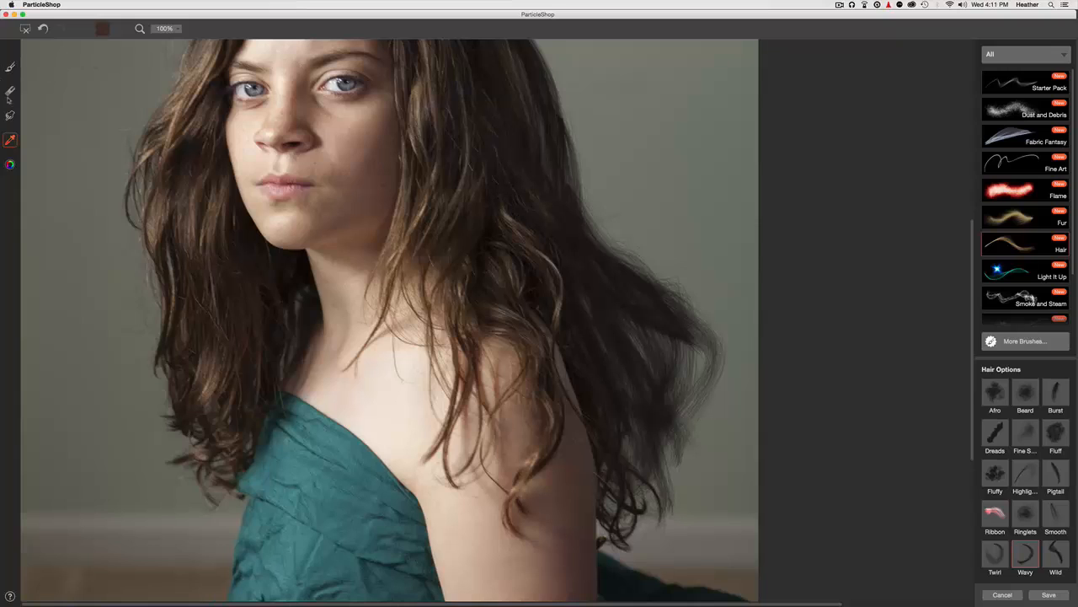
# Step: Sample a dark brown colour from the girl's hair with the eyedropper
pyautogui.click(10, 67)
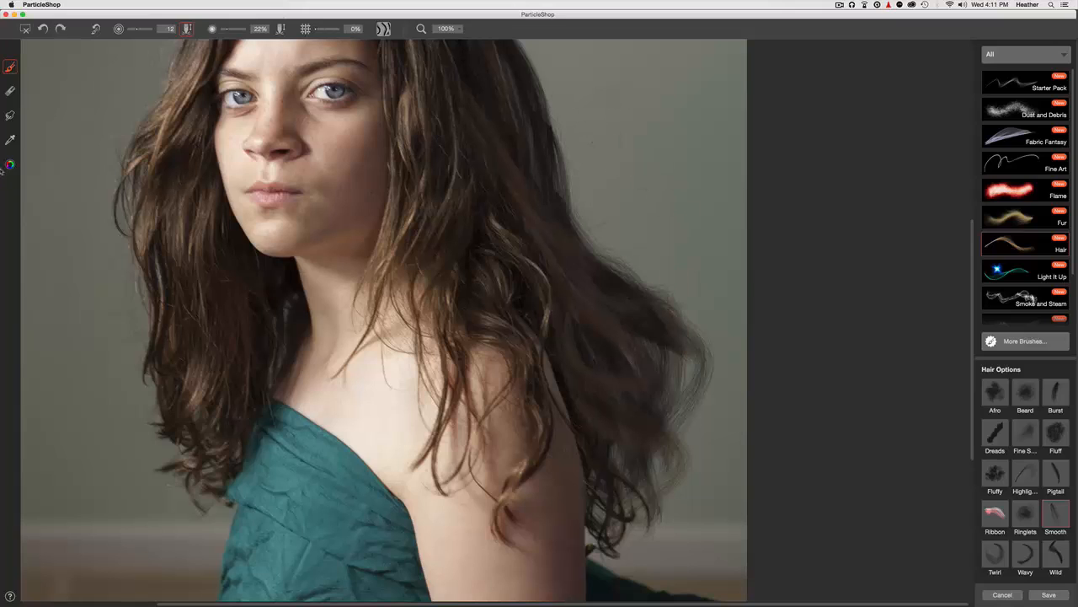
# Step: Paint smooth hair strokes, then sample a lighter tan colour from the hair
pyautogui.click(9, 165)
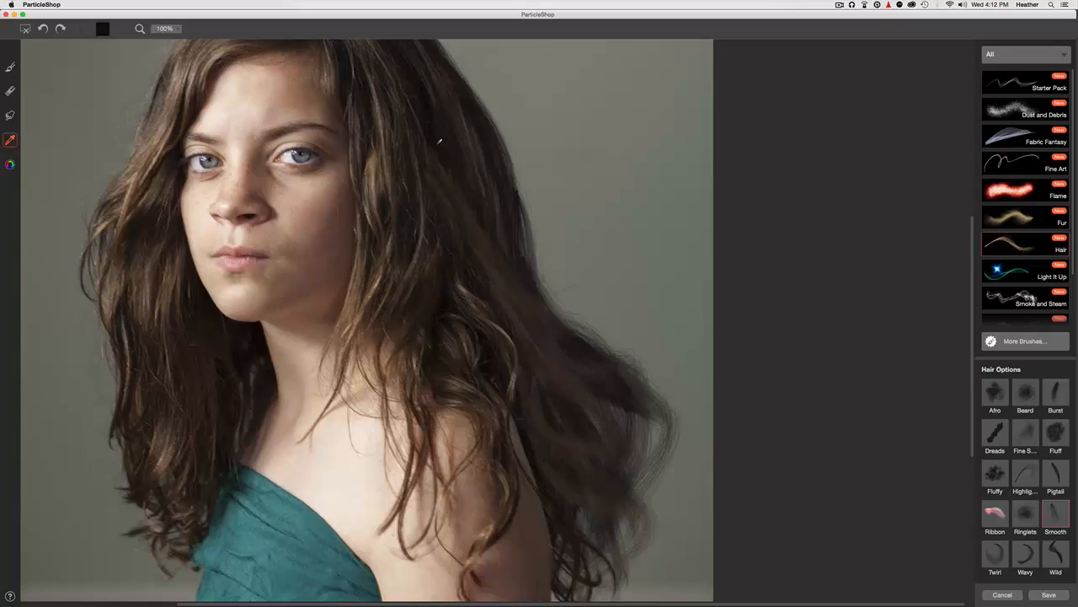
pyautogui.click(10, 67)
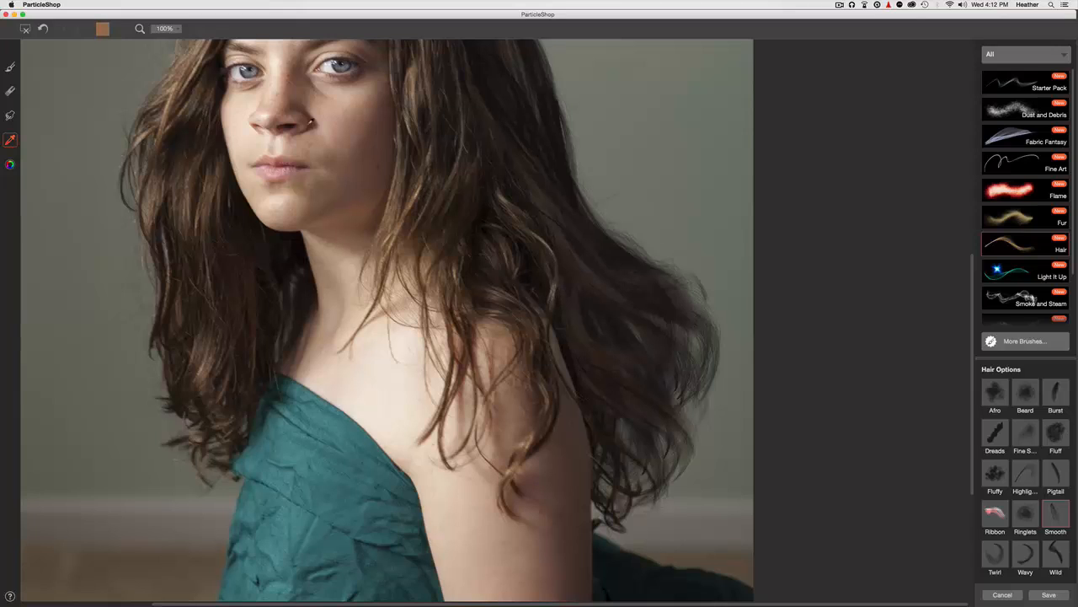
pyautogui.click(10, 65)
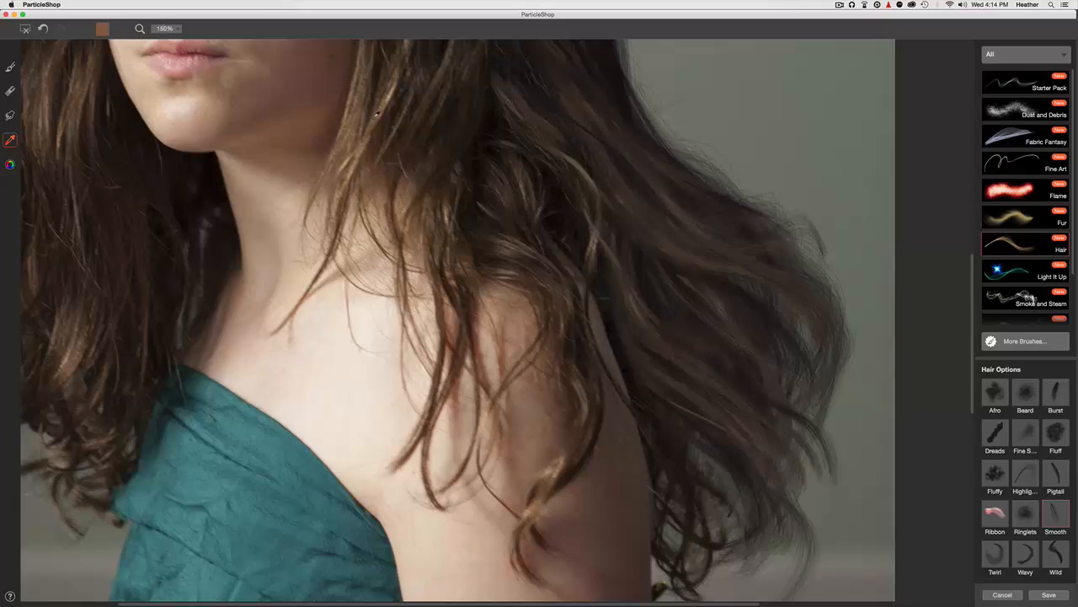
# Step: Sample another hair colour and finish painting, then save the hair strokes
pyautogui.click(10, 67)
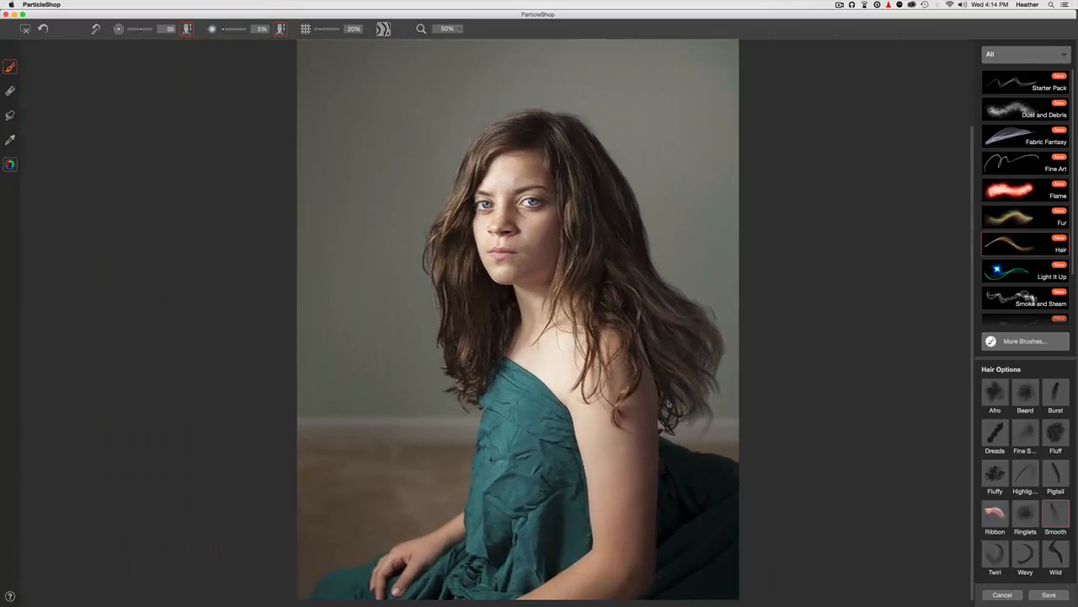
pyautogui.click(1049, 594)
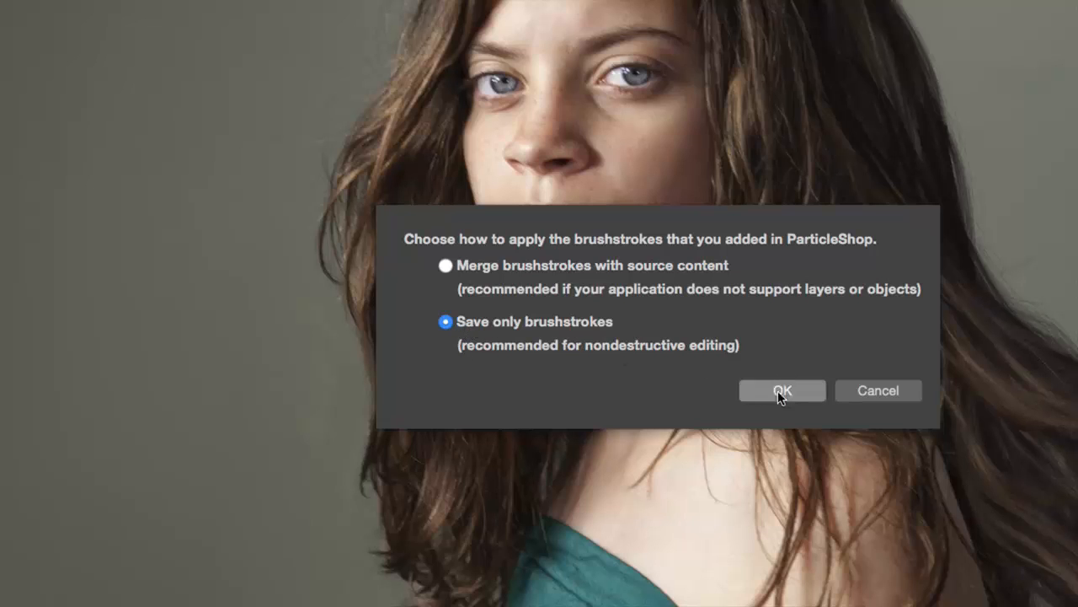
# Step: Save only the brushstrokes back to the Photoshop layer
pyautogui.click(782, 390)
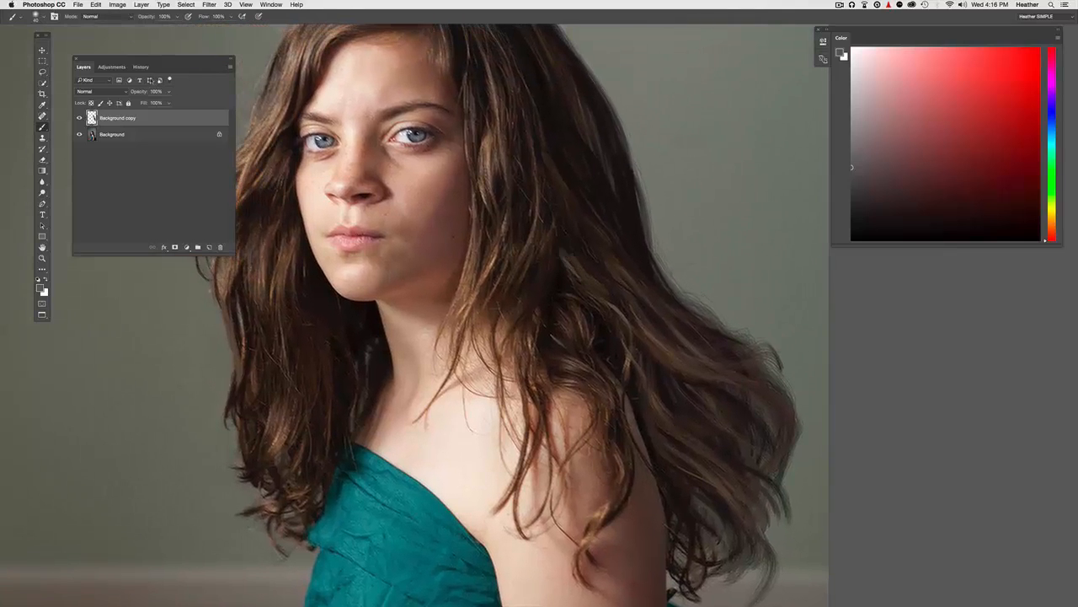
# Step: Open the Filter menu over the painted Background copy layer
pyautogui.click(209, 5)
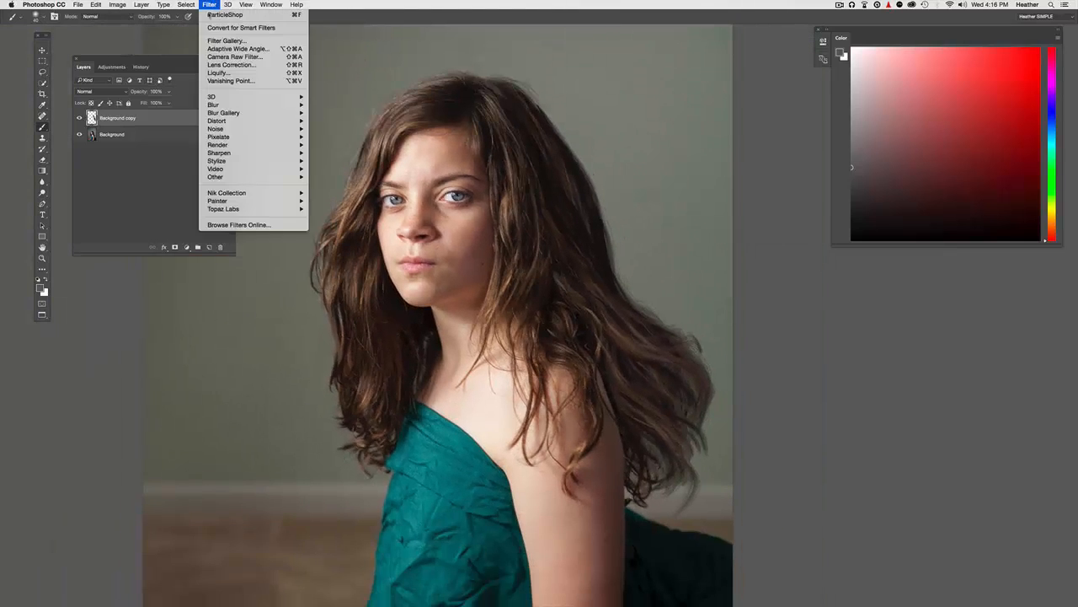
# Step: Close the Filter menu and toggle the Background copy layer's visibility to compare
pyautogui.click(216, 128)
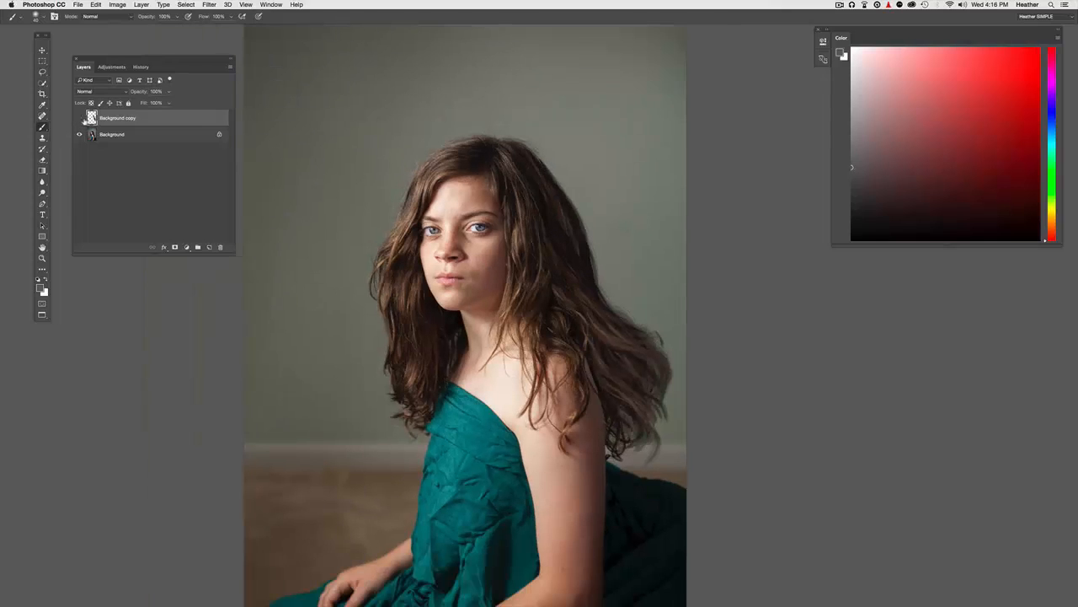
pyautogui.click(80, 117)
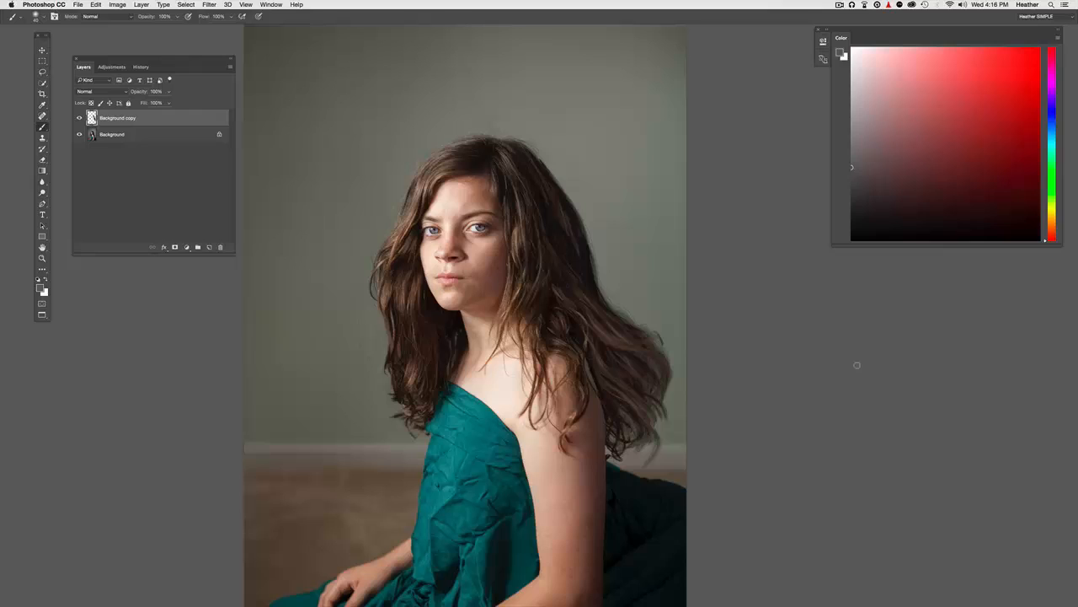